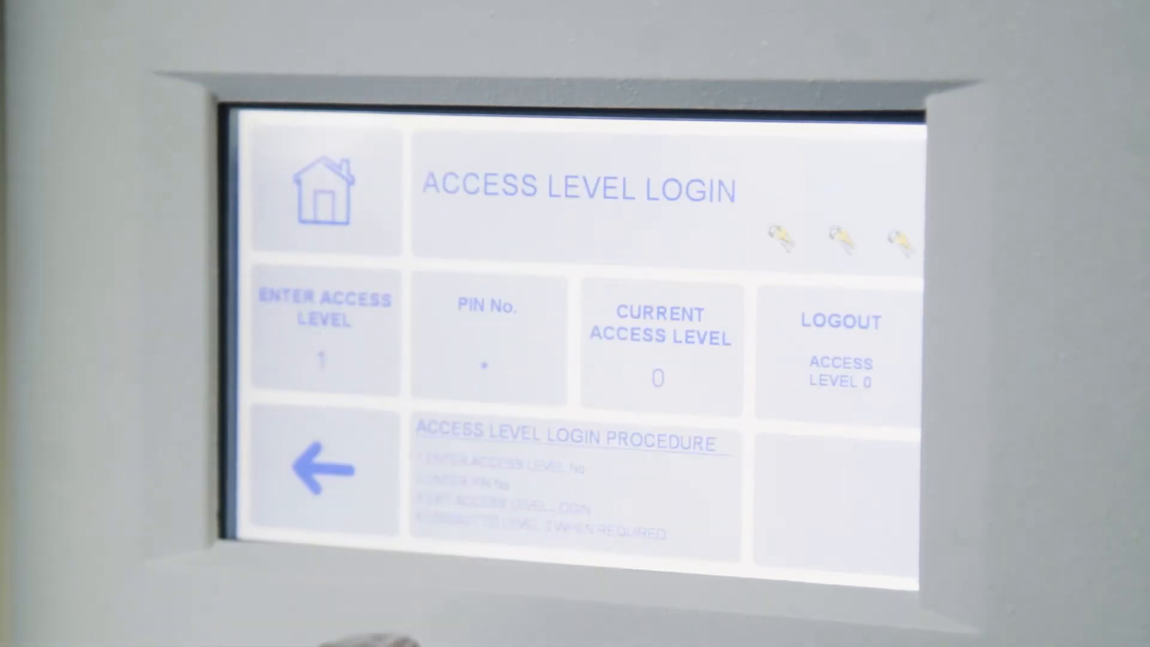
left_click(324, 472)
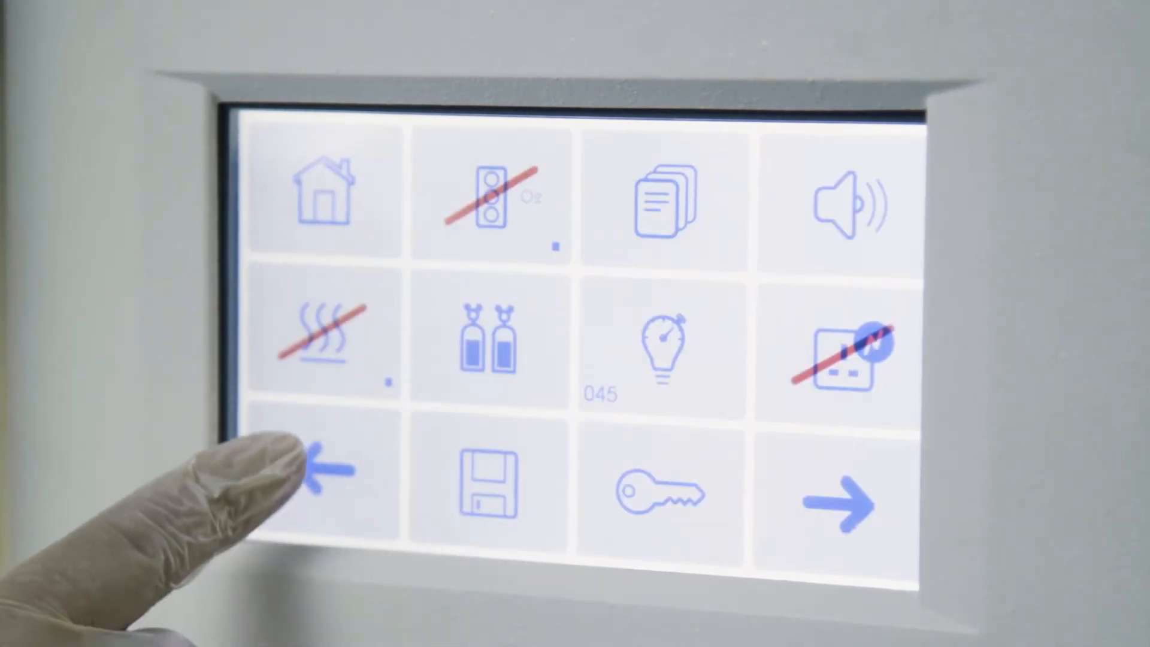